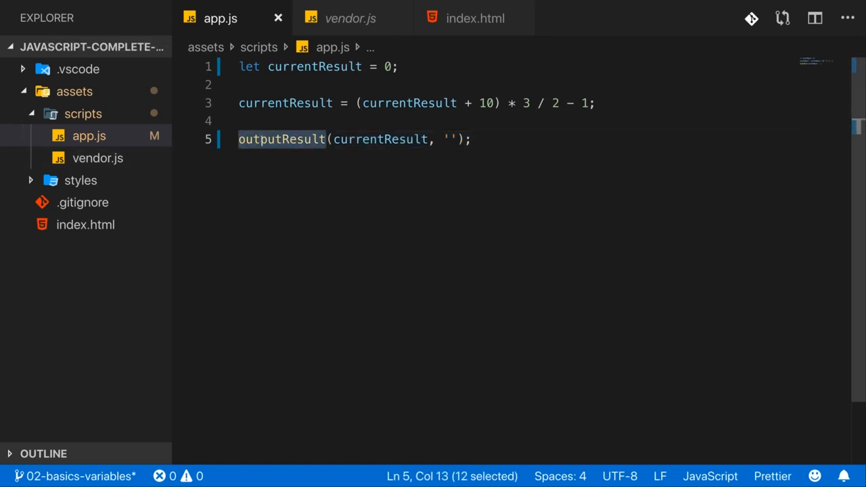
mouse_move(264, 146)
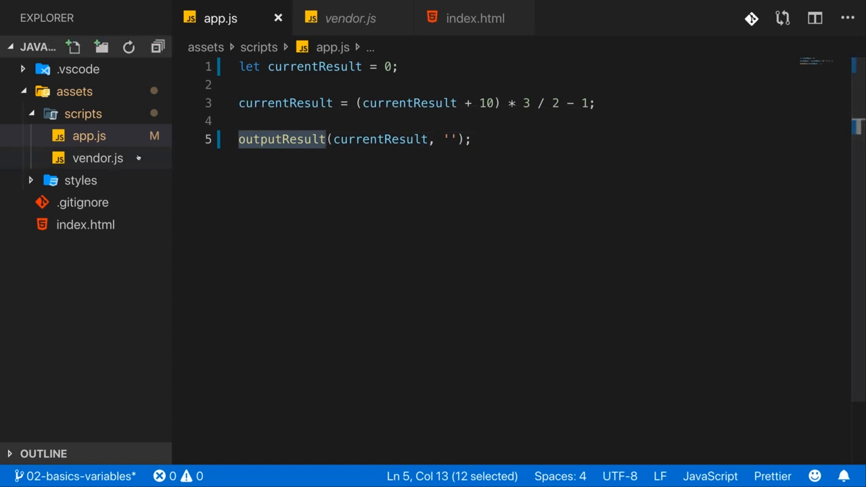
Select outputResult on line 5 of app.js and jump to its definition in vendor.js.
left_click(351, 18)
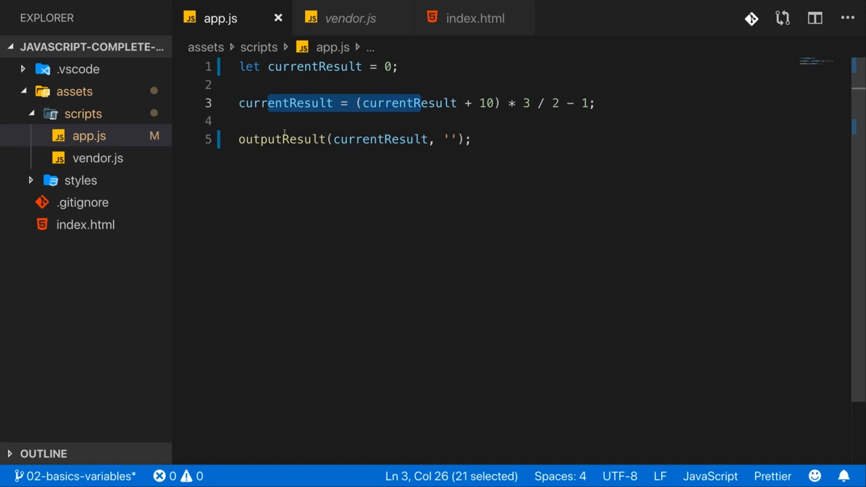
double_click(282, 140)
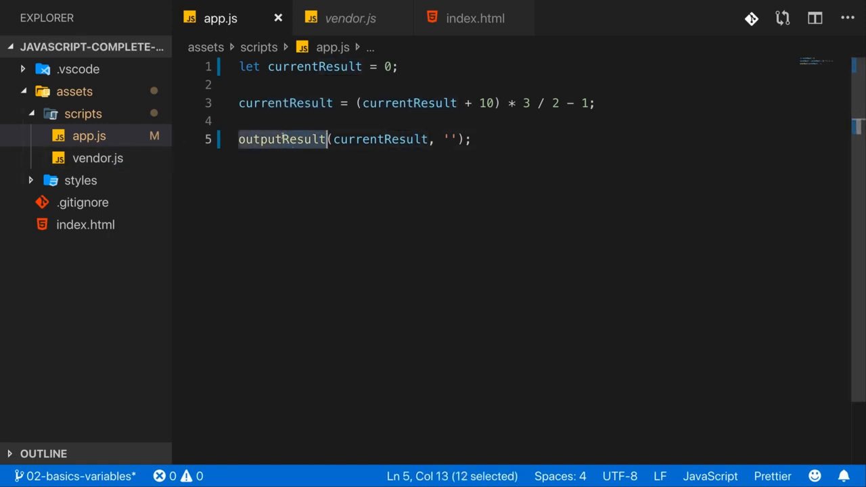
left_click(351, 18)
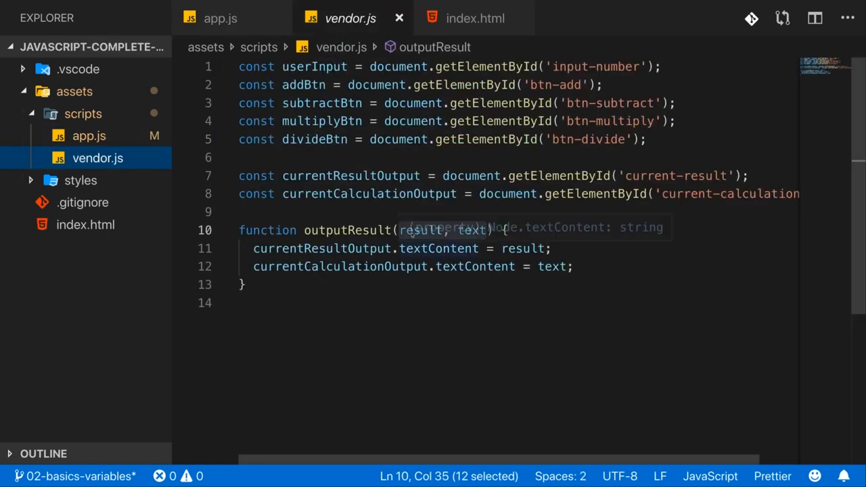
left_click(464, 230)
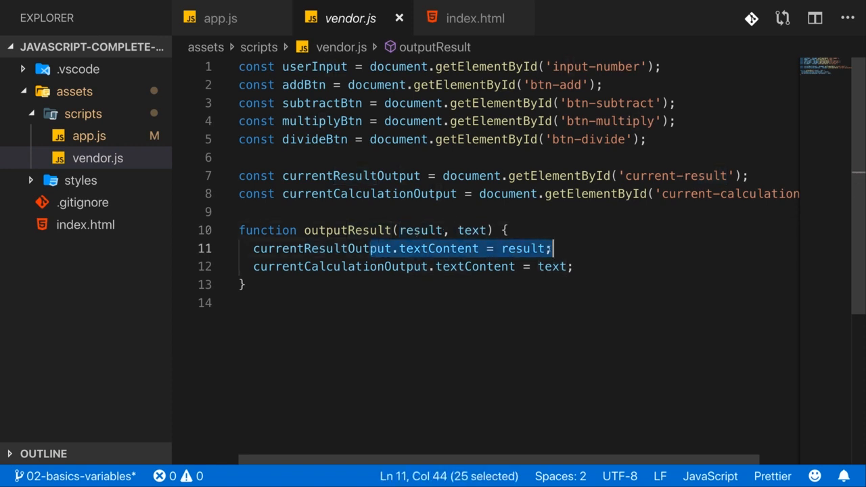
left_click(572, 266)
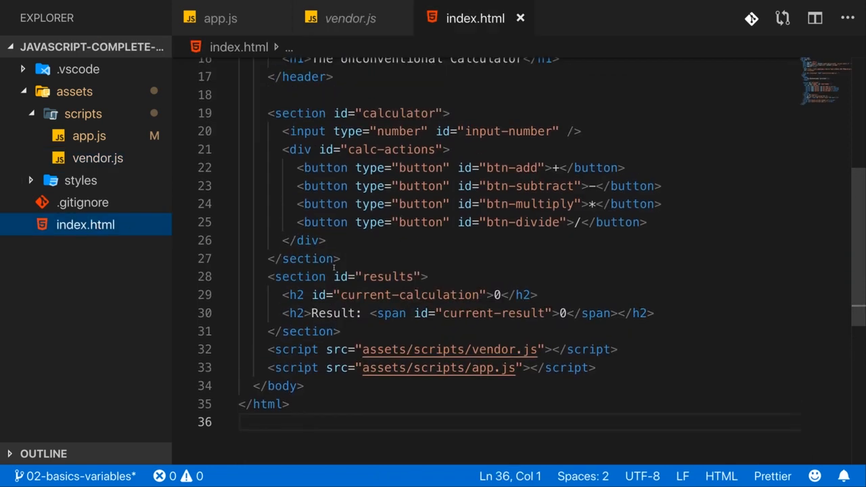
Highlight the current-calculation and current-result elements on lines 29–30 of index.html.
left_click_drag(283, 295, 524, 313)
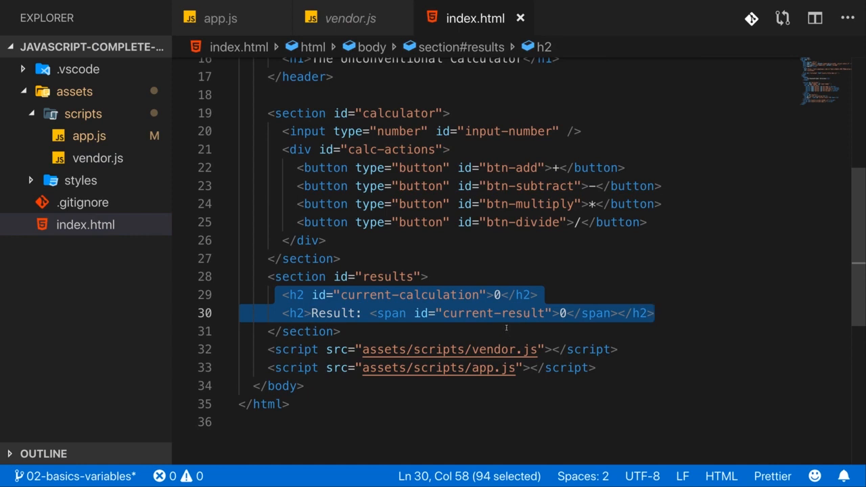
left_click(541, 312)
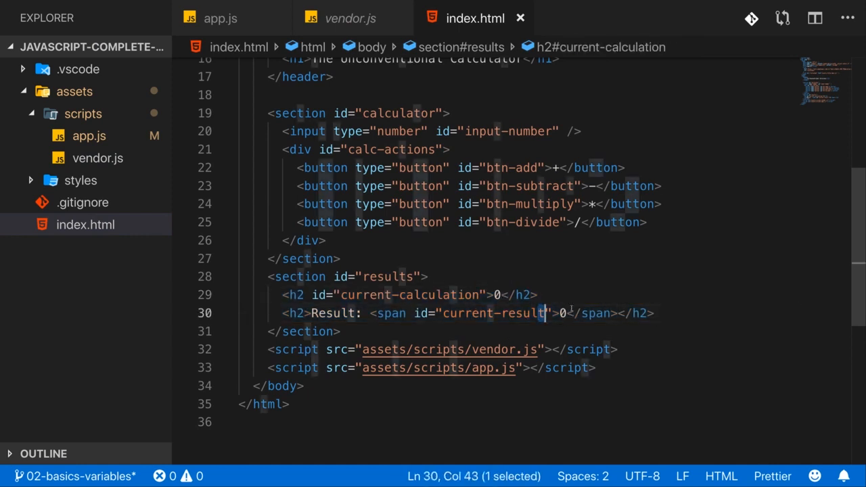